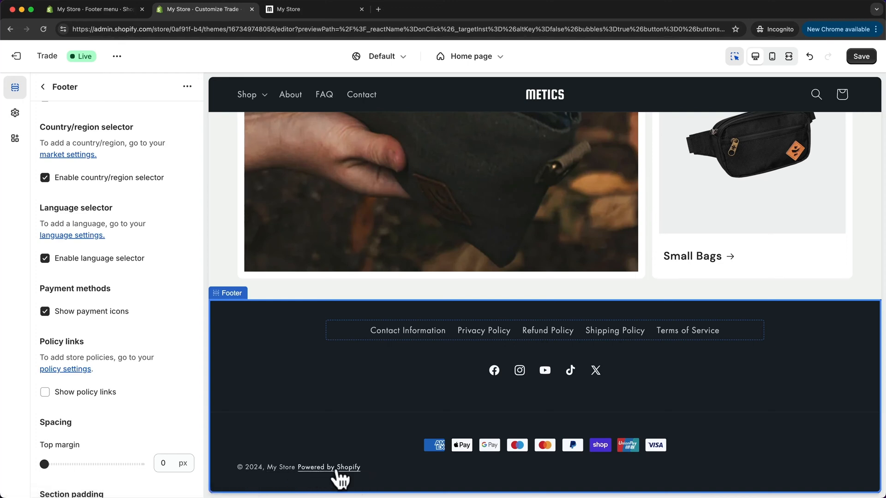
{"action": "mouse_move", "coordinate": [345, 480]}
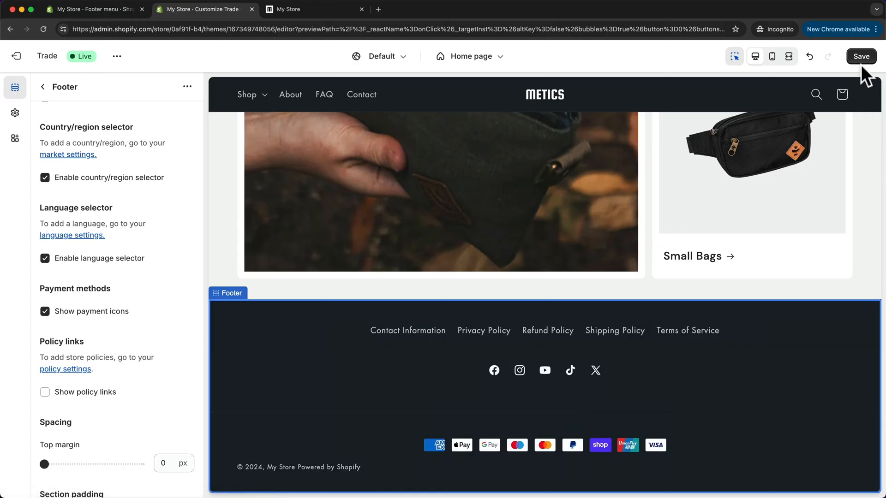
- Save the Footer section changes in the theme editor
{"action": "left_click", "coordinate": [861, 56]}
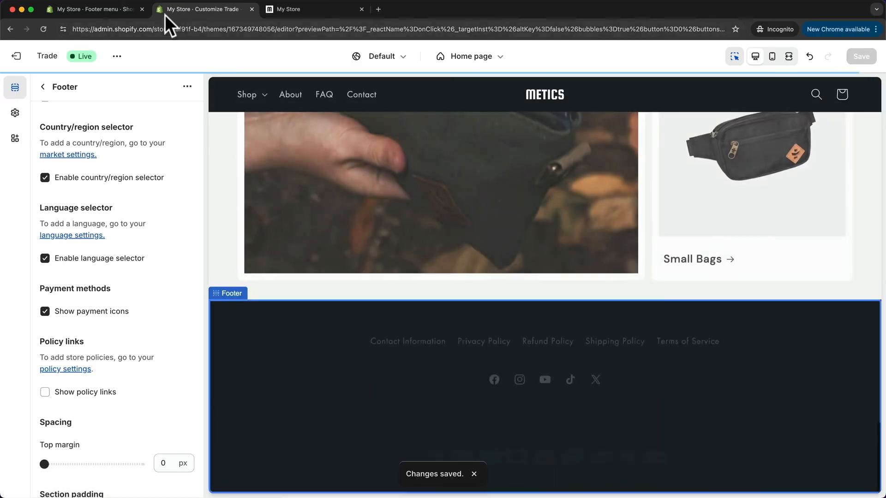
- Change the store profile name to 'Metics' in admin Settings and save it
{"action": "left_click", "coordinate": [92, 9]}
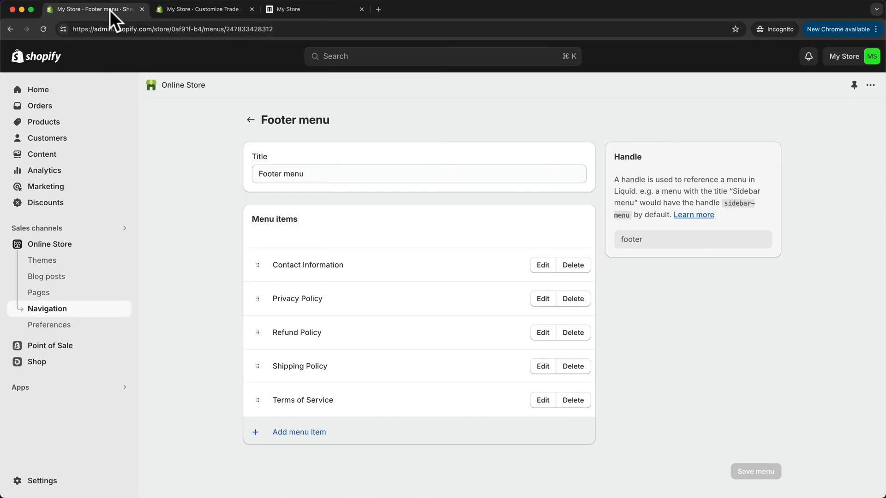
{"action": "mouse_move", "coordinate": [55, 480]}
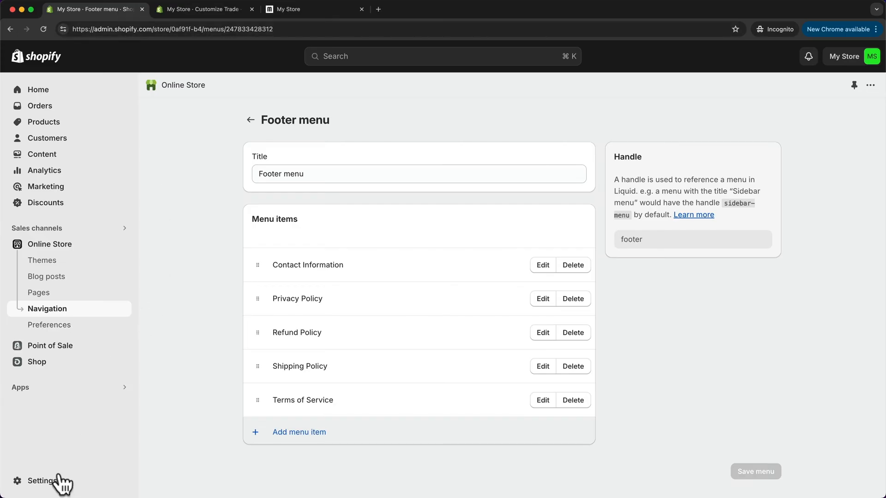
{"action": "left_click", "coordinate": [43, 482]}
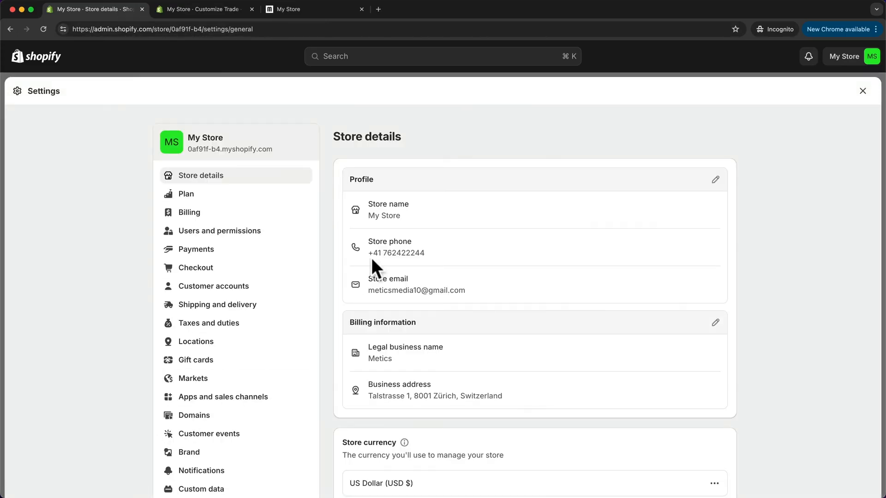
{"action": "mouse_move", "coordinate": [729, 216]}
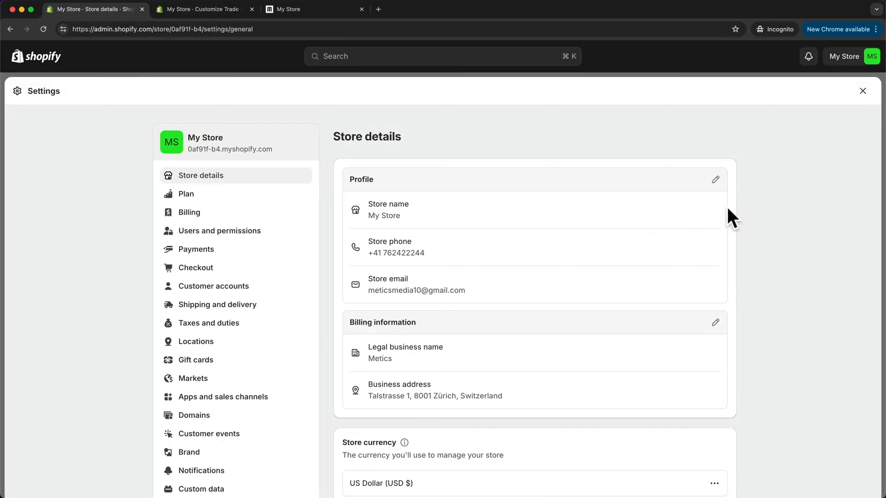
{"action": "left_click", "coordinate": [714, 179]}
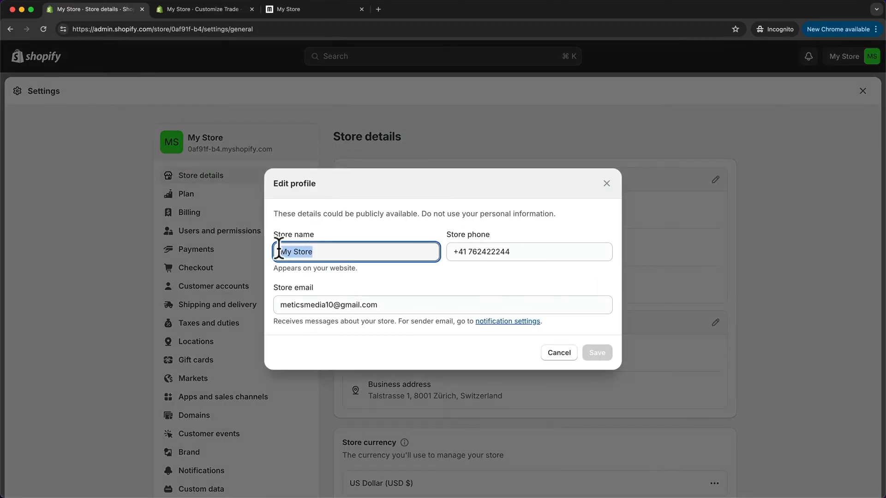
{"action": "type", "text": "Metics"}
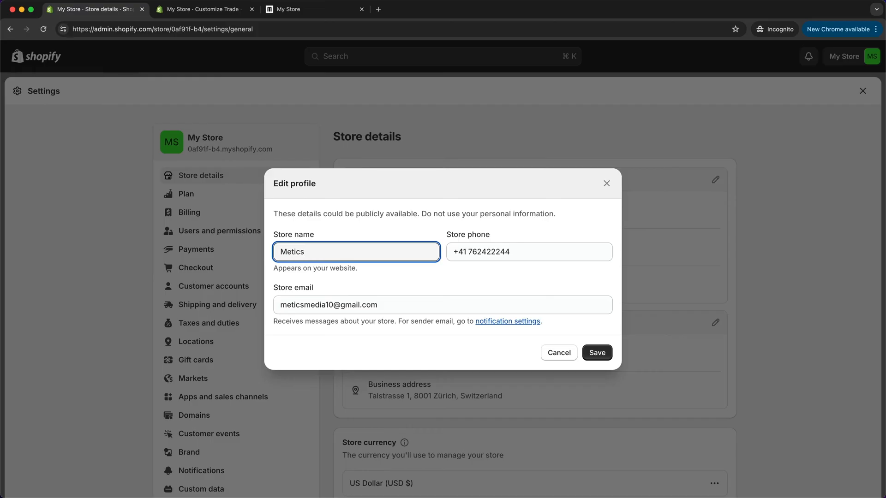
{"action": "left_click", "coordinate": [596, 352]}
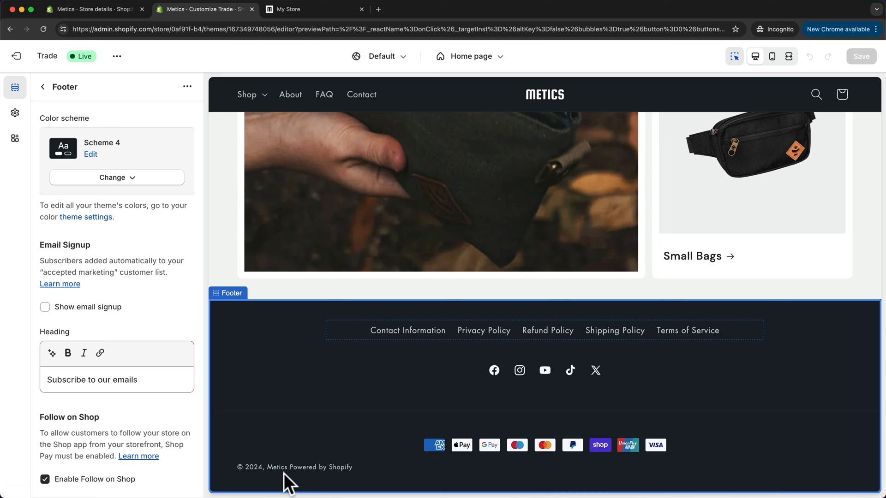
{"action": "mouse_move", "coordinate": [352, 481]}
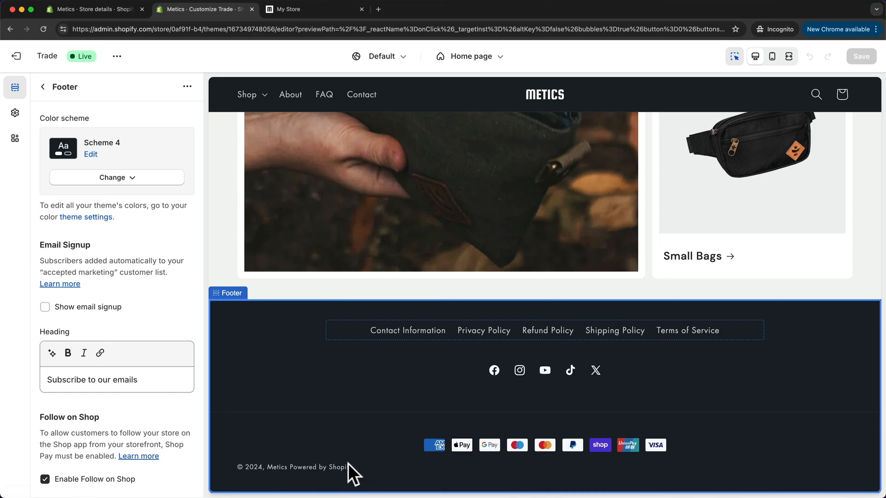
{"action": "mouse_move", "coordinate": [334, 478]}
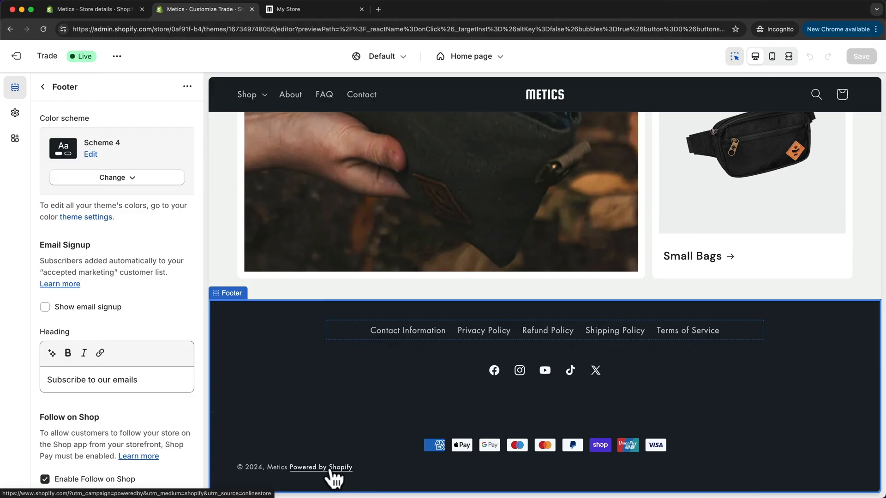
{"action": "mouse_move", "coordinate": [388, 464]}
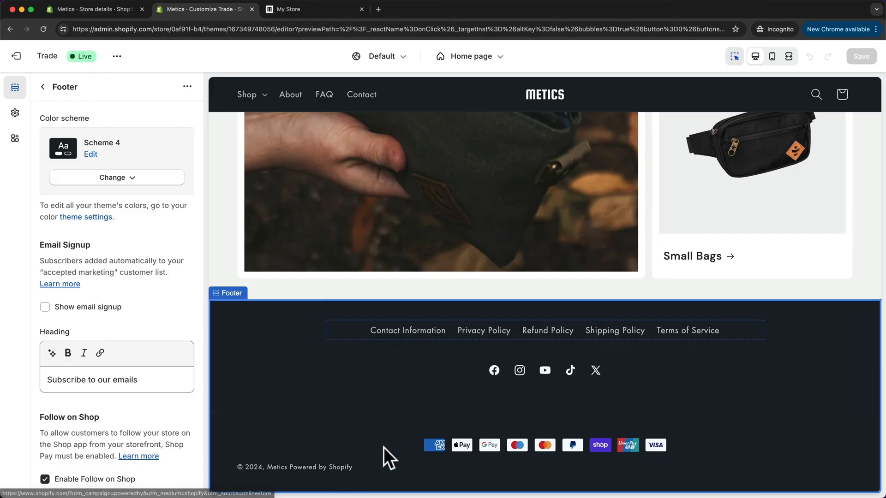
- Show the more-actions menu for the current Trade theme on the Themes page
{"action": "left_click", "coordinate": [92, 9]}
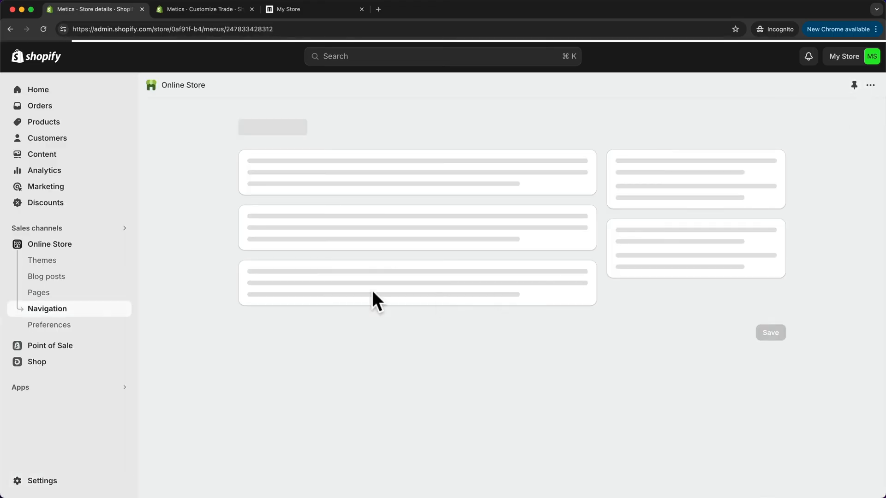
{"action": "left_click", "coordinate": [42, 260]}
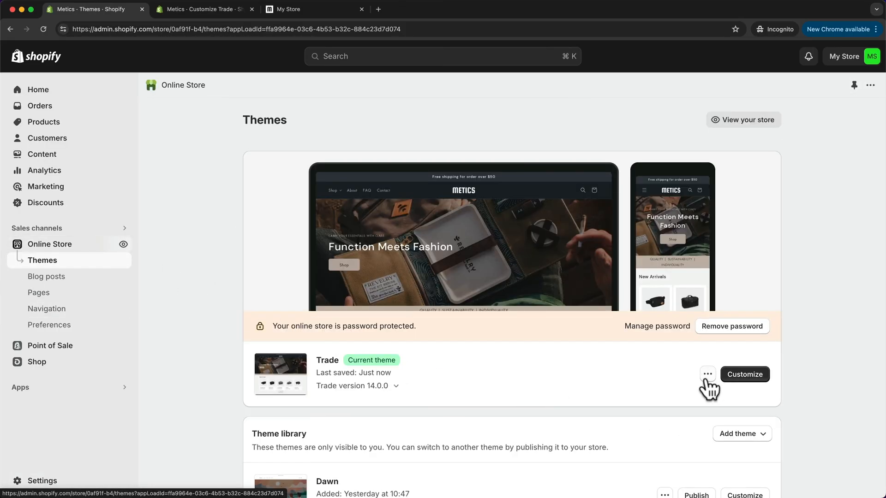
{"action": "left_click", "coordinate": [706, 375]}
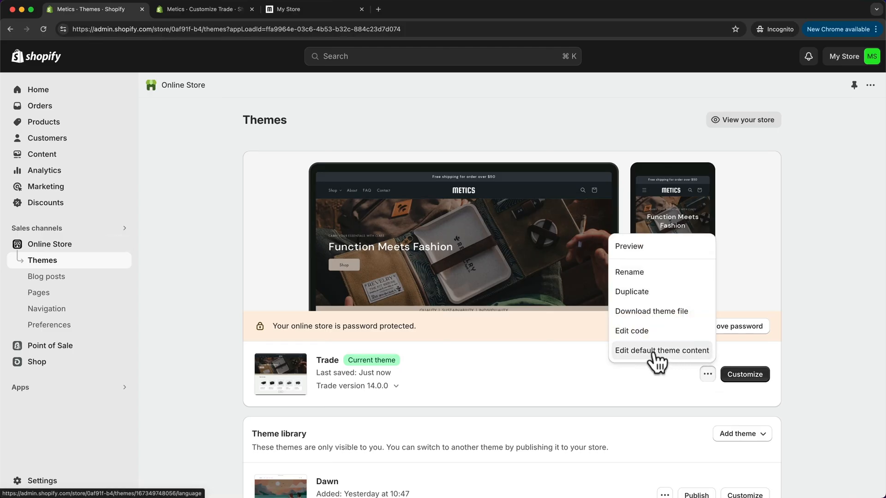
- Filter default theme content for 'powered', empty the 'Powered by shopify' field and save
{"action": "left_click", "coordinate": [660, 351]}
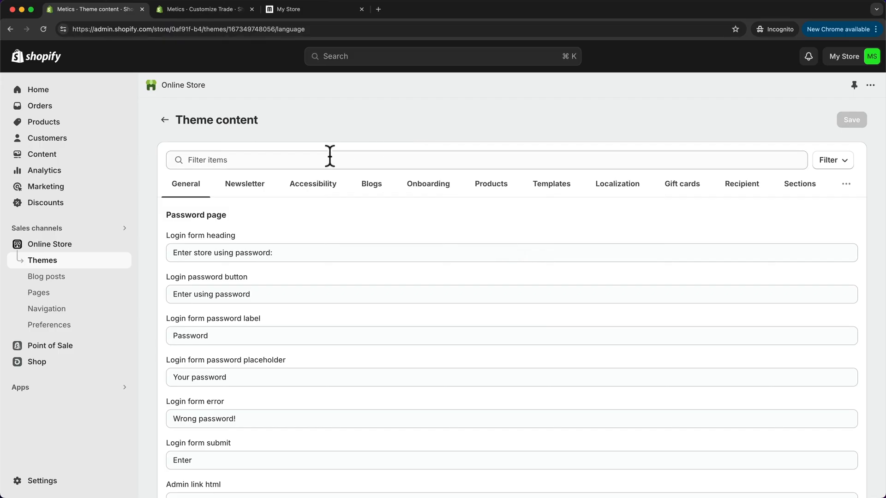
{"action": "type", "text": "p"}
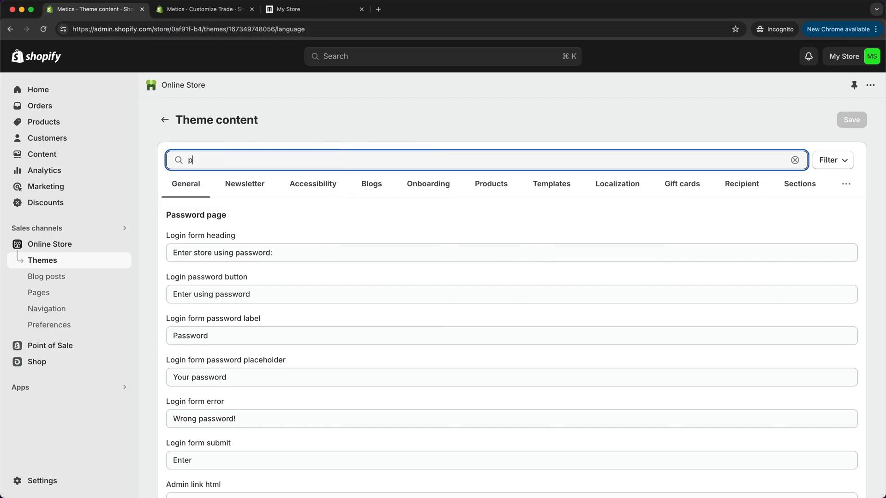
{"action": "type", "text": "owered"}
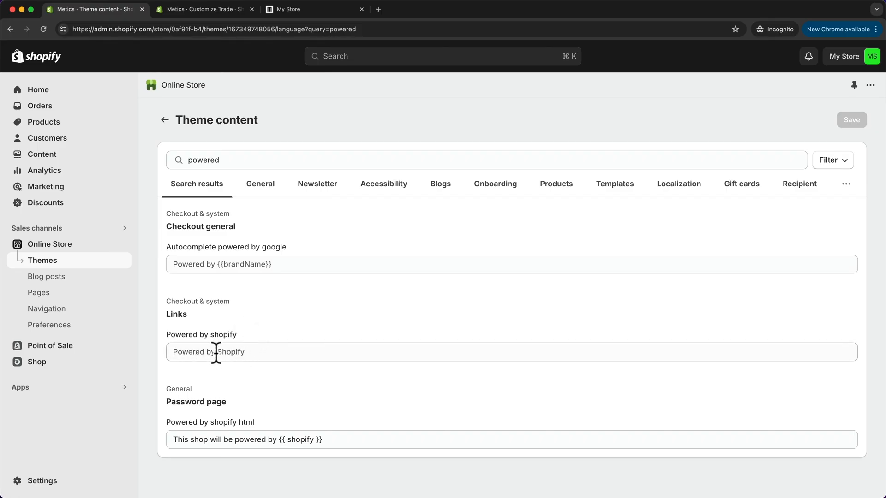
{"action": "left_click", "coordinate": [213, 352]}
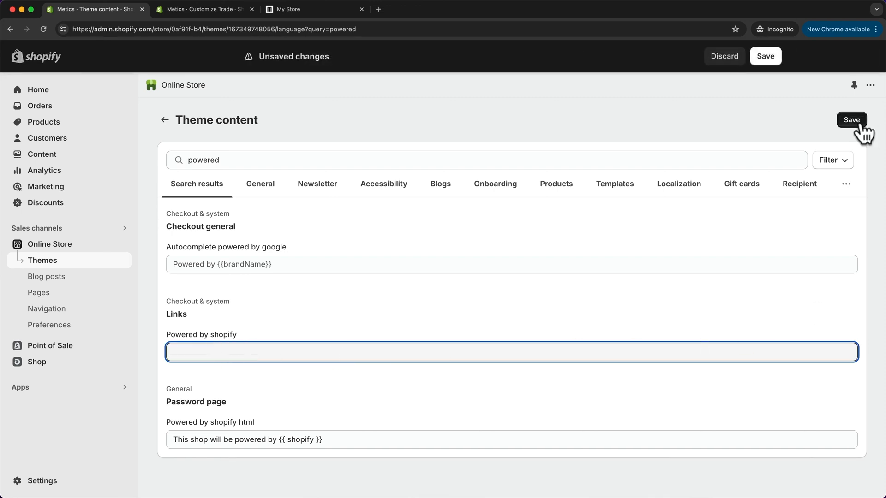
{"action": "left_click", "coordinate": [206, 9]}
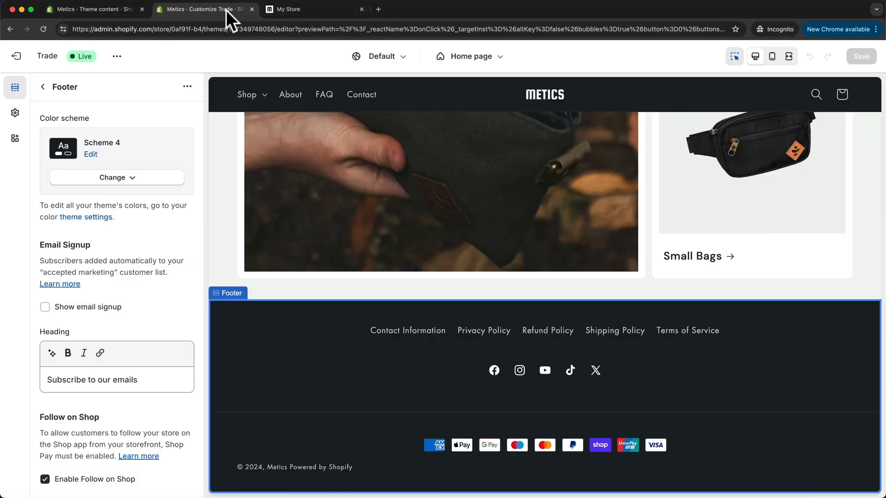